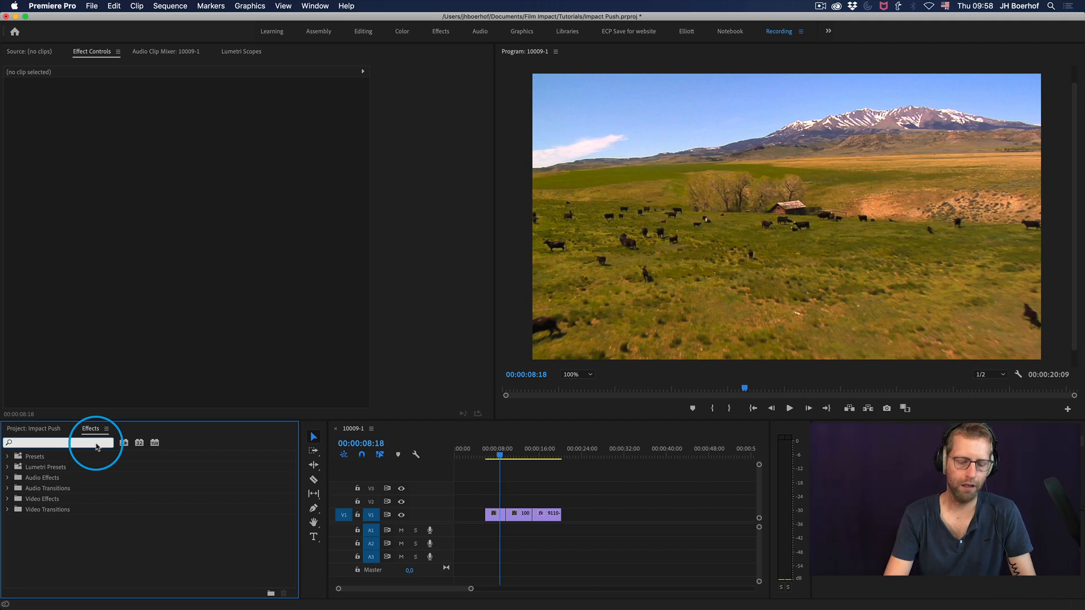
# Filter the Effects panel with "push" so Impact Push appears under Video Transitions
pyautogui.write('push')
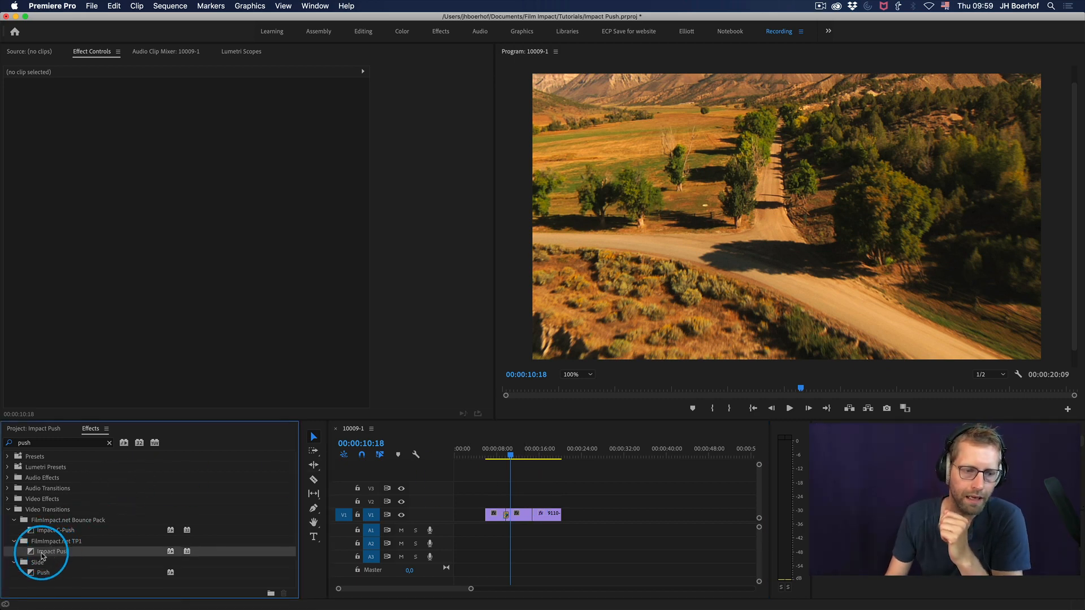
# Place Impact Push on the cut between the first two clips and set its Direction to Right
pyautogui.moveTo(49, 551); pyautogui.dragTo(502, 514)
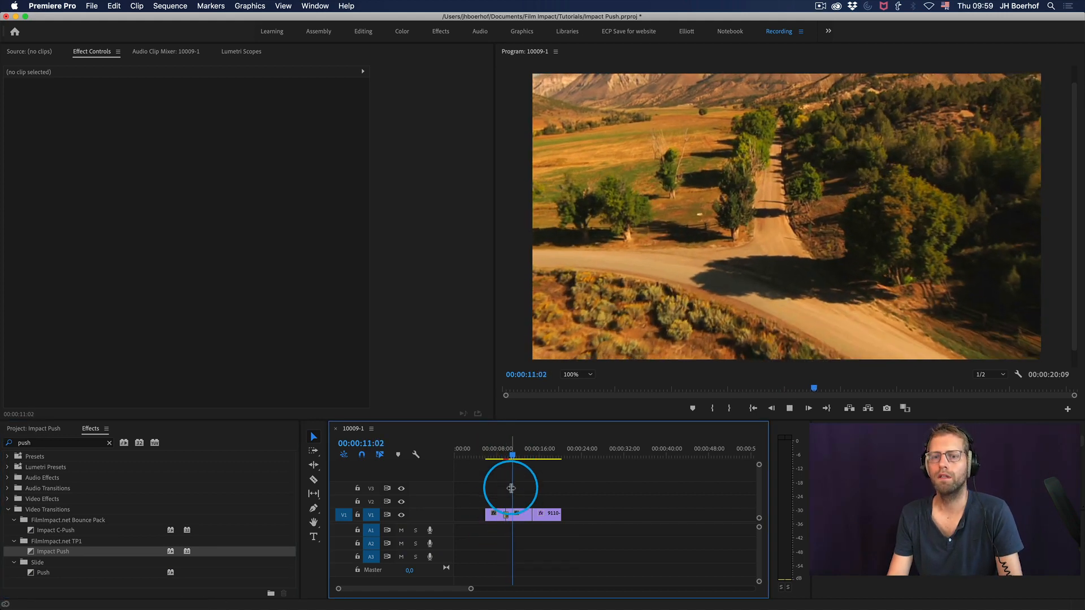
pyautogui.moveTo(511, 457); pyautogui.dragTo(506, 457)
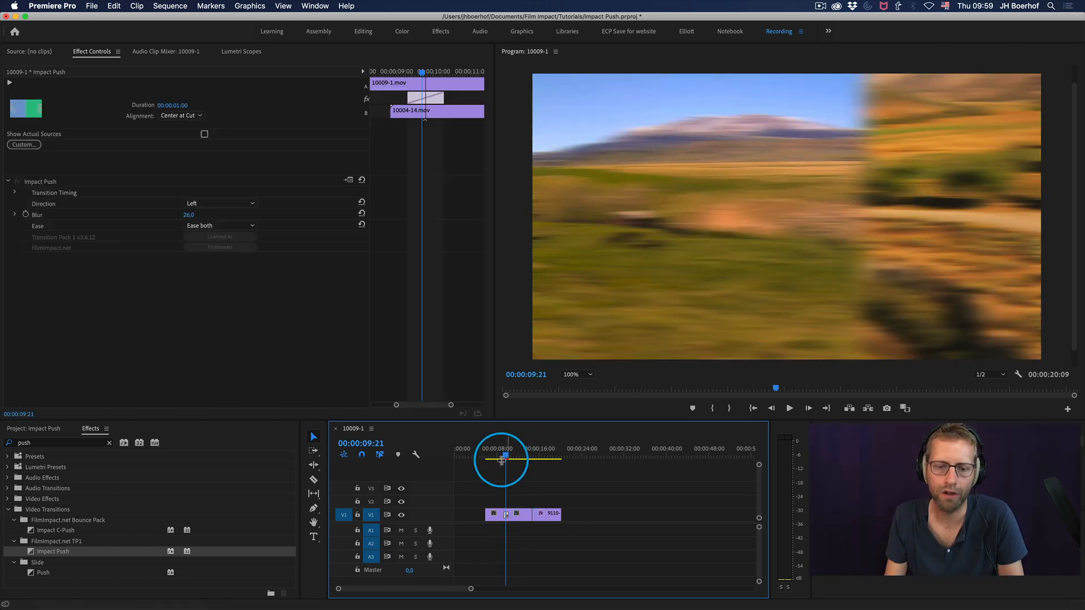
pyautogui.click(221, 202)
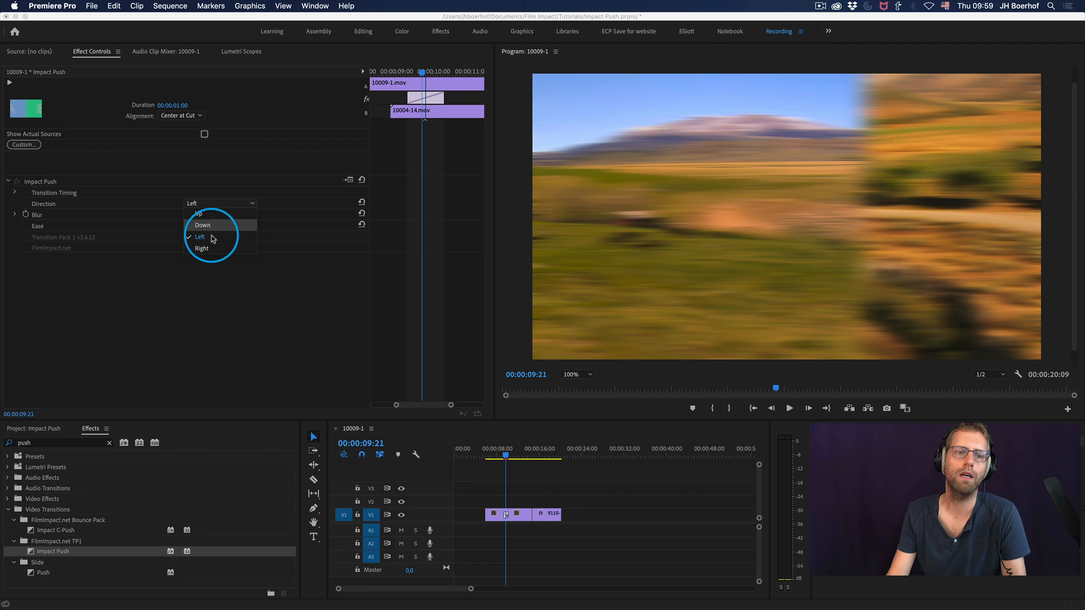
pyautogui.click(201, 249)
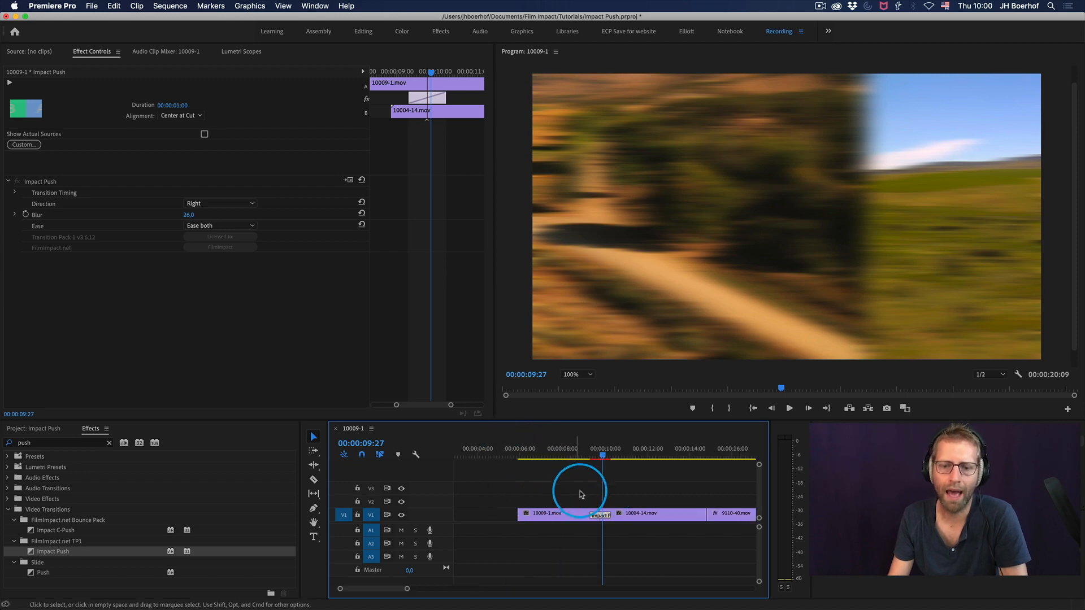
pyautogui.moveTo(199, 321)
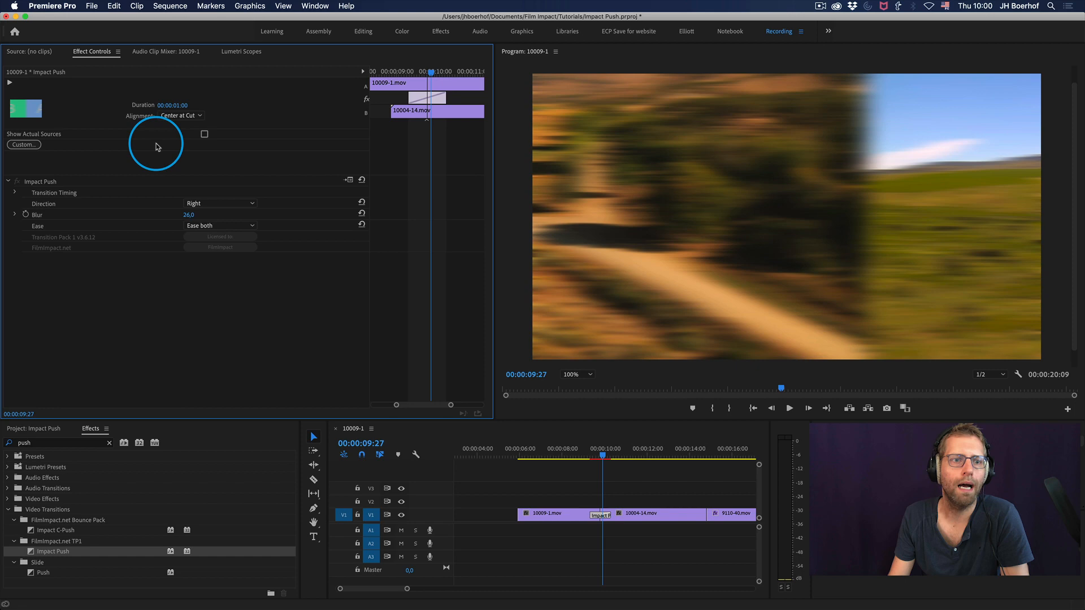
# Raise the Impact Push blur amount to 100
pyautogui.click(219, 202)
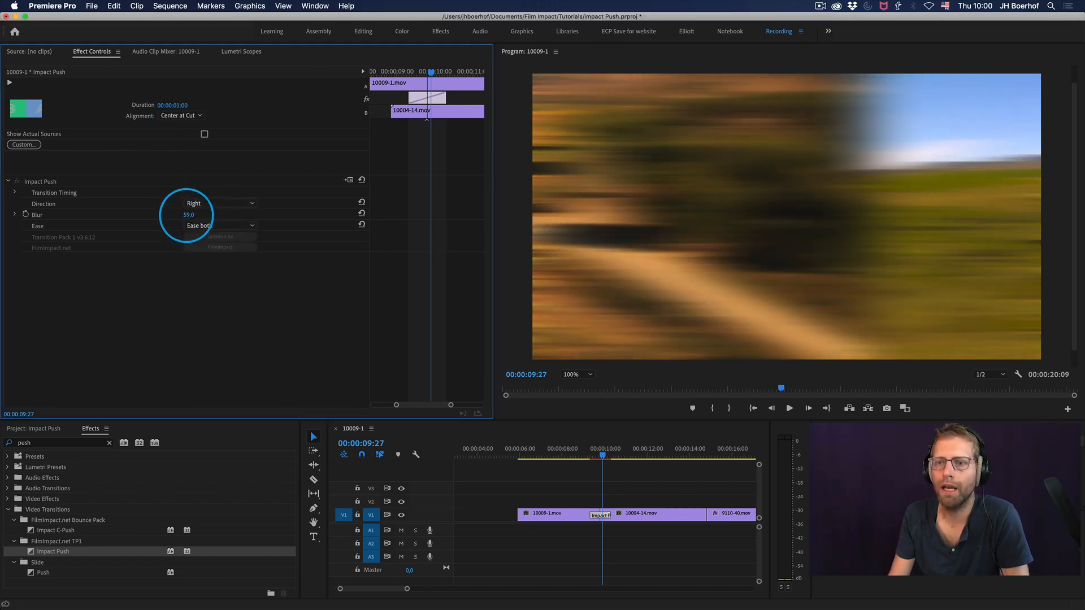
pyautogui.moveTo(188, 215); pyautogui.dragTo(201, 215)
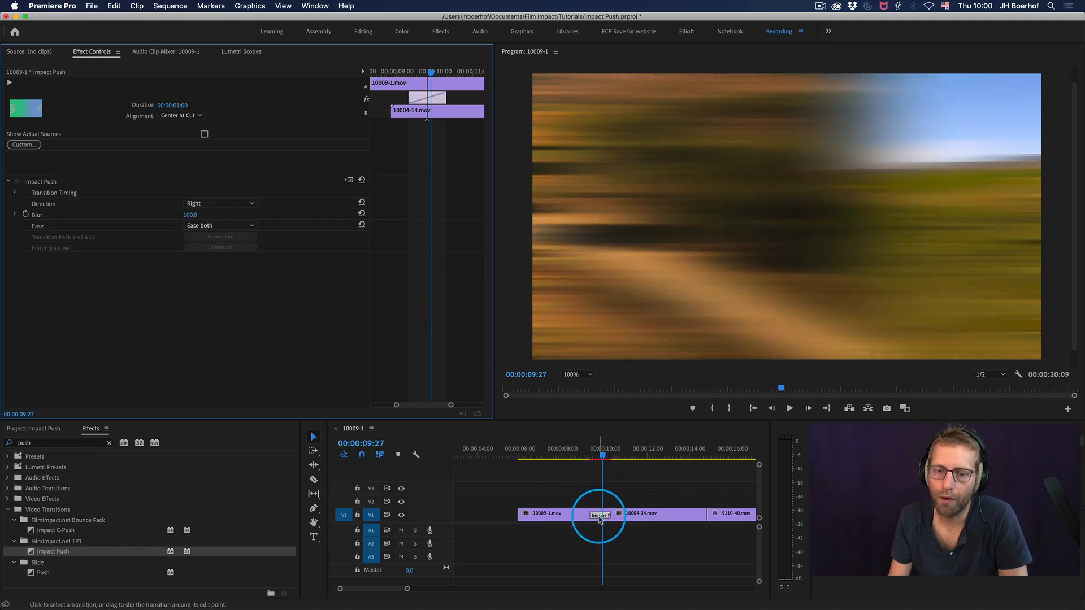
# Shorten the transition to 10 frames and review it with all three clips in view
pyautogui.doubleClick(600, 514)
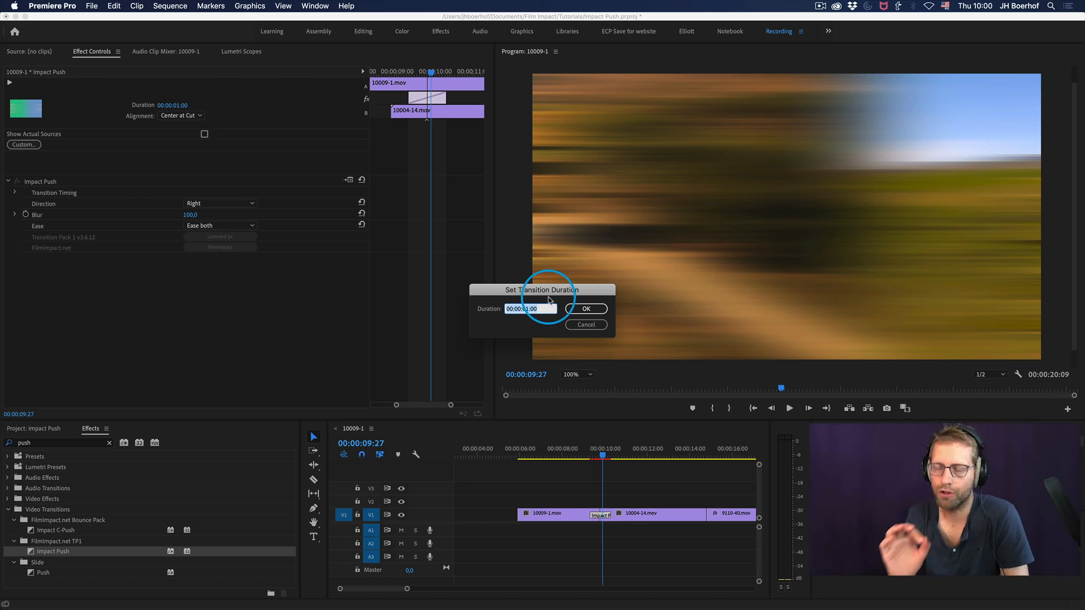
pyautogui.write('10')
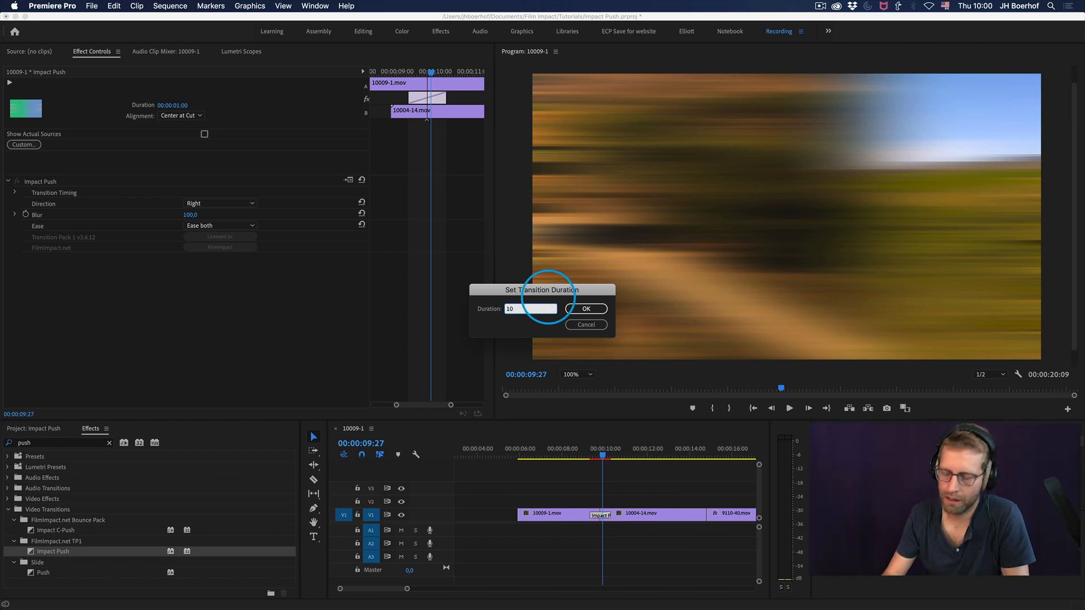
pyautogui.click(585, 308)
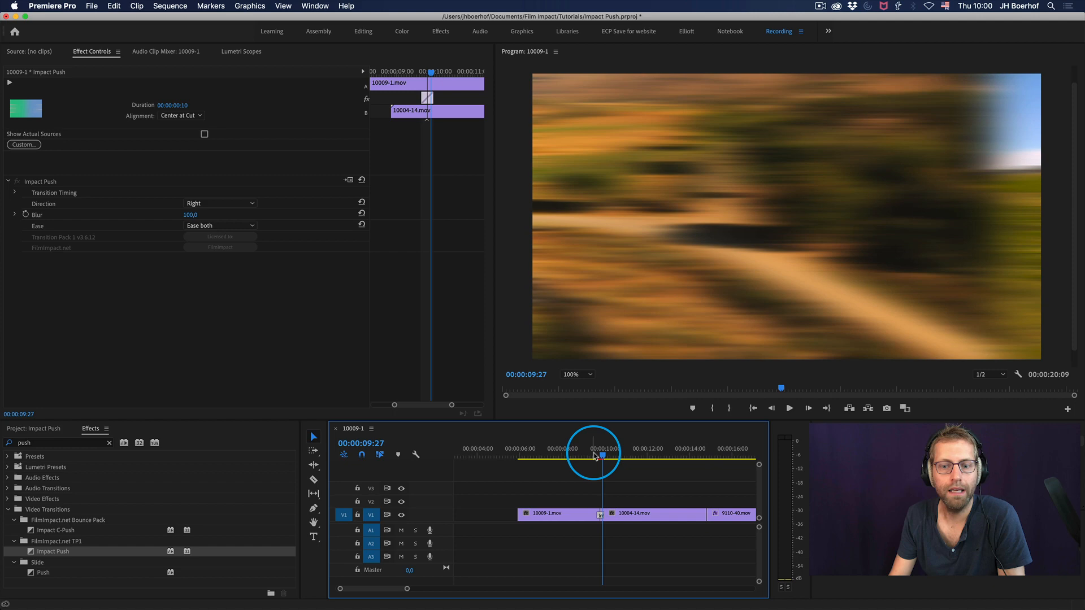
pyautogui.moveTo(600, 455); pyautogui.dragTo(594, 456)
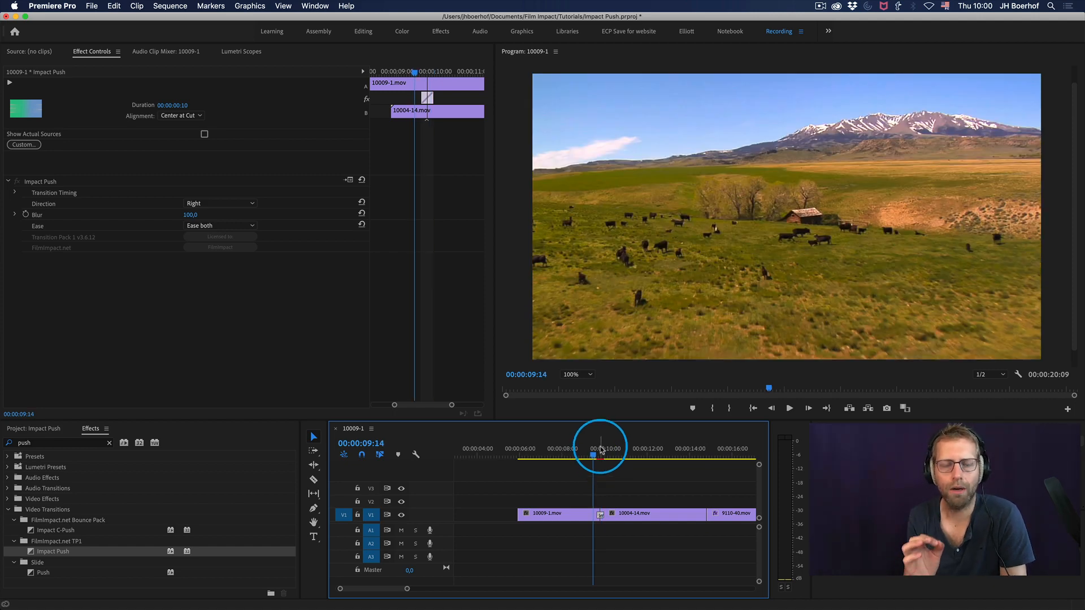
pyautogui.click(789, 408)
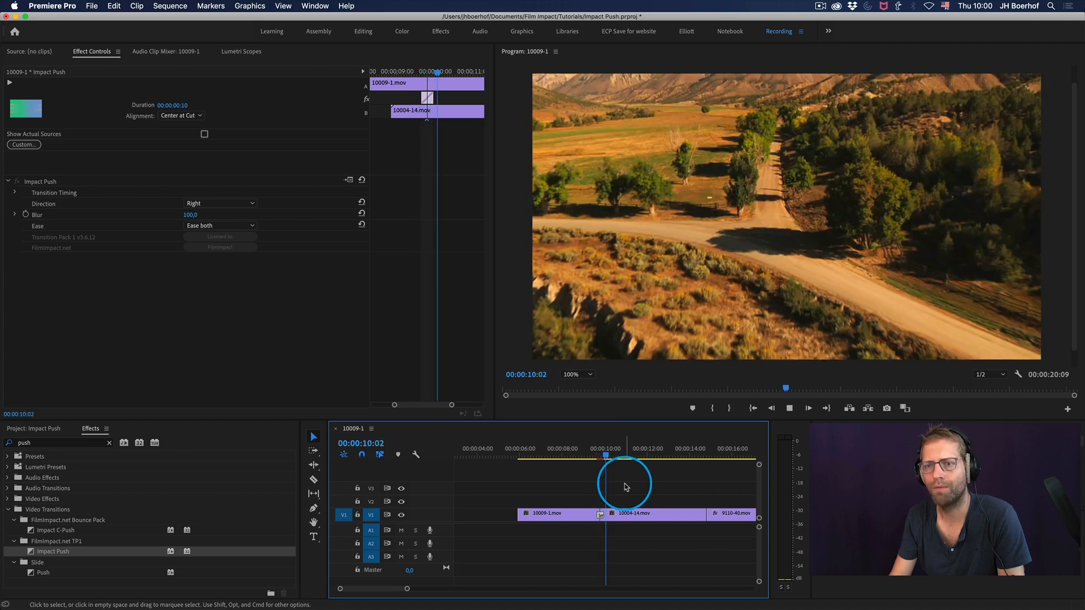
pyautogui.moveTo(624, 455); pyautogui.dragTo(601, 454)
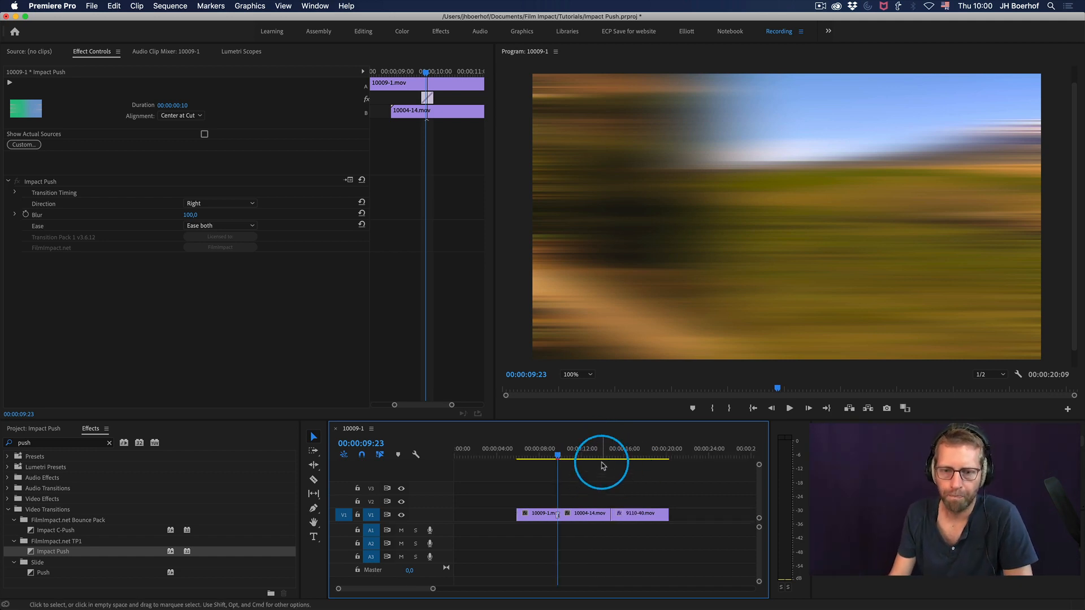
# Put Impact Push at the start of 9110-40.mov on V2 with the Film Impact logo on V3
pyautogui.click(547, 453)
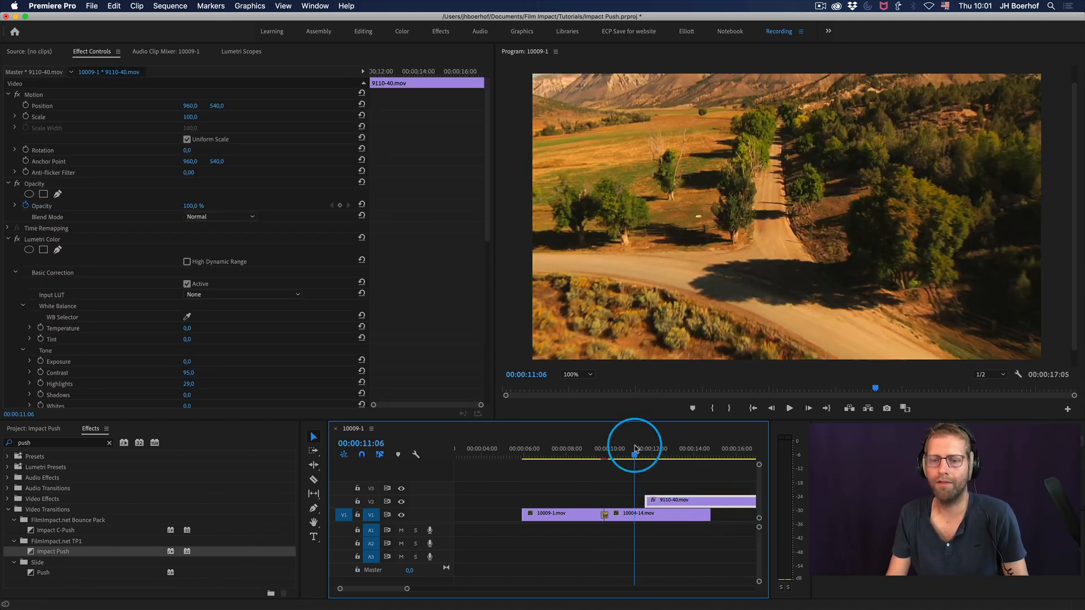
pyautogui.moveTo(635, 456); pyautogui.dragTo(628, 456)
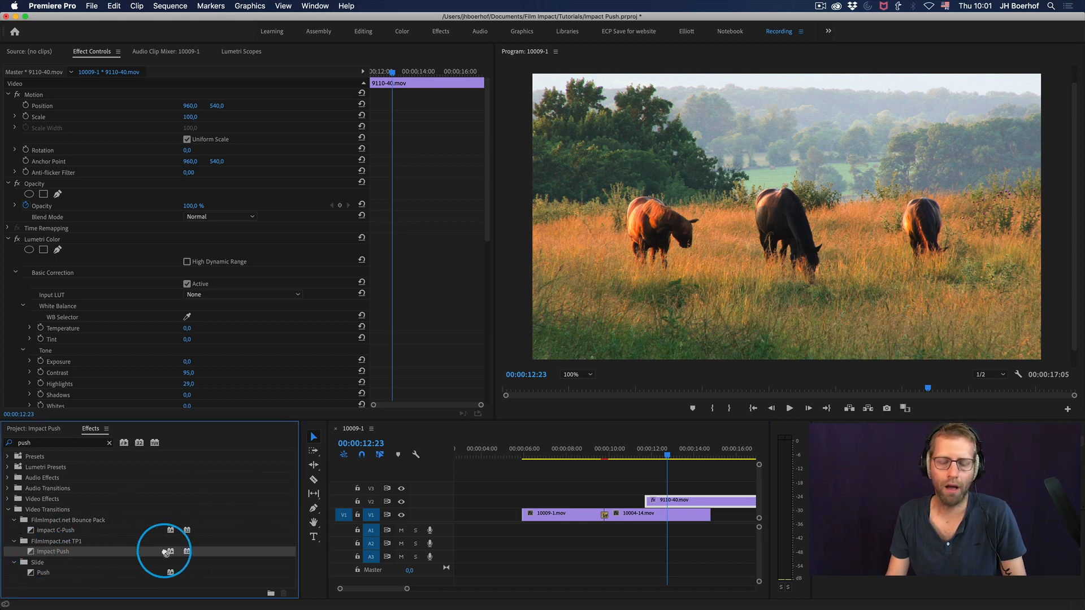
pyautogui.moveTo(164, 552); pyautogui.dragTo(654, 501)
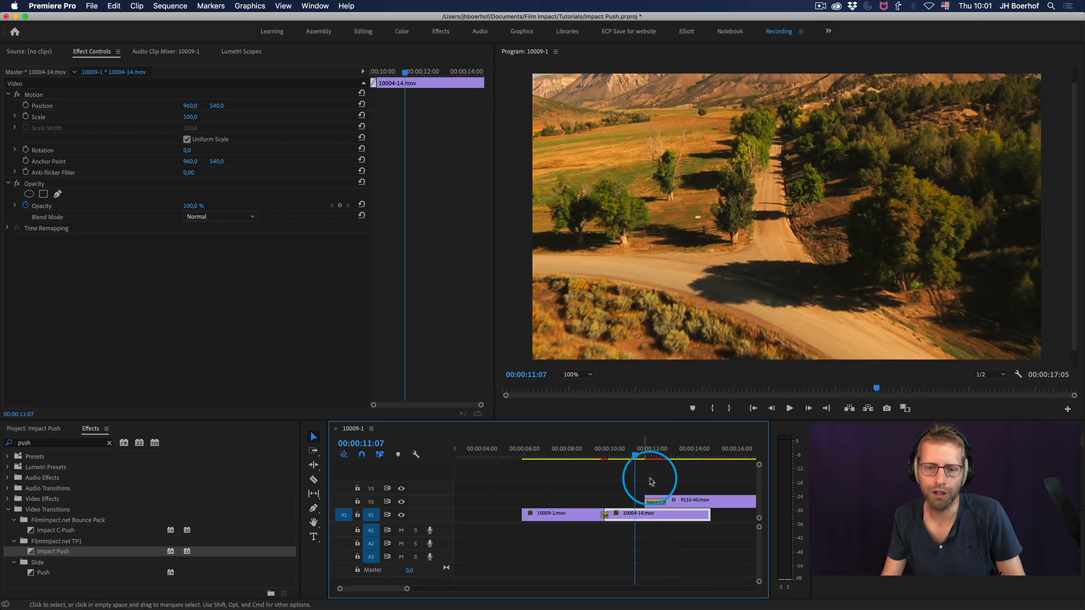
pyautogui.click(699, 500)
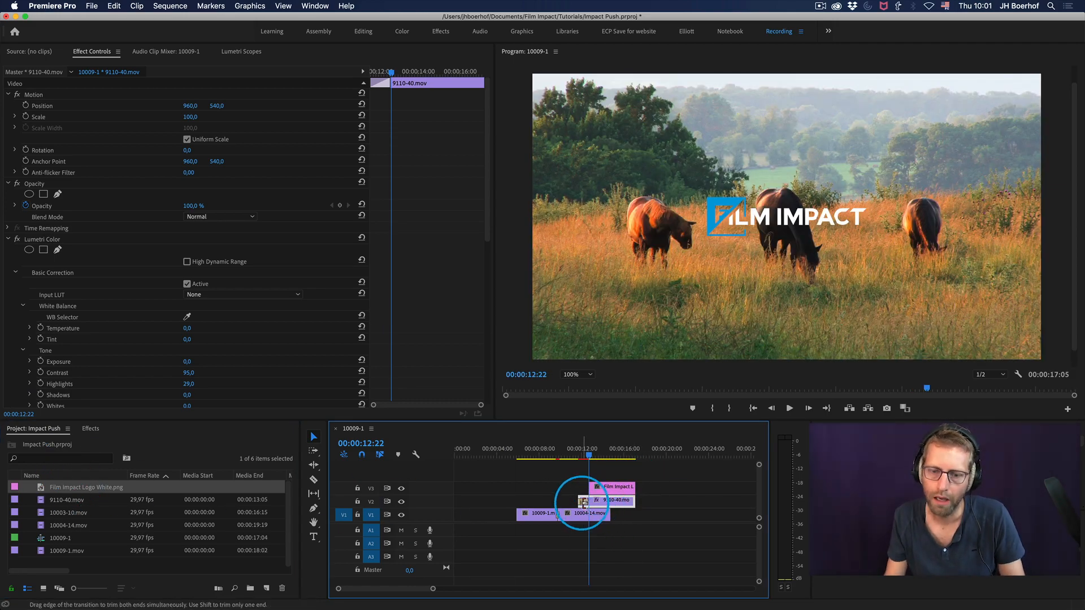
# Copy the Impact Push from 9110-40.mov onto the start of the logo clip and preview it
pyautogui.click(588, 501)
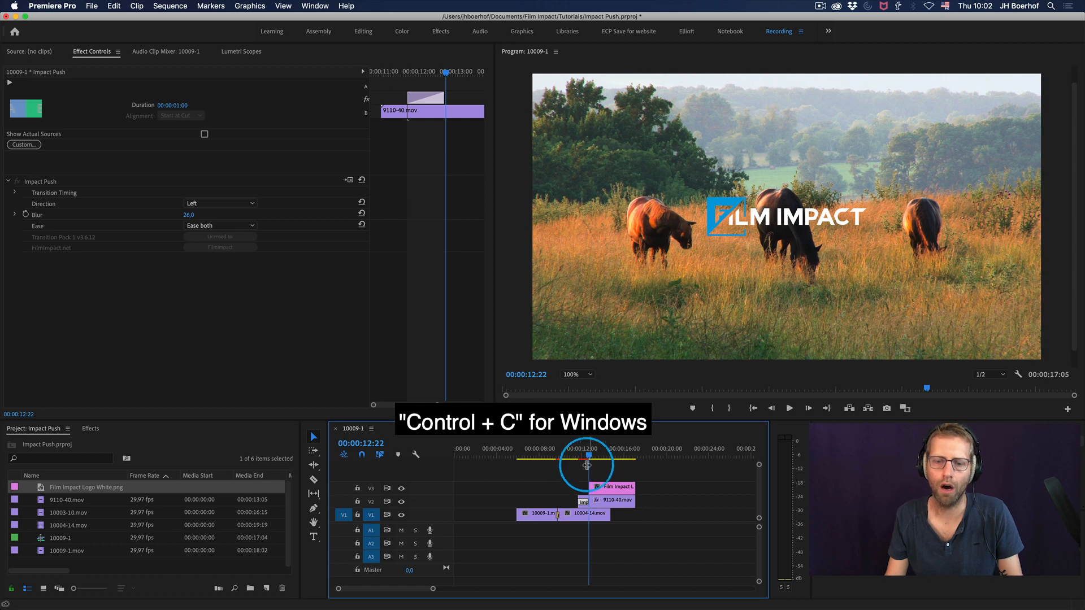
pyautogui.press('cmd+v')
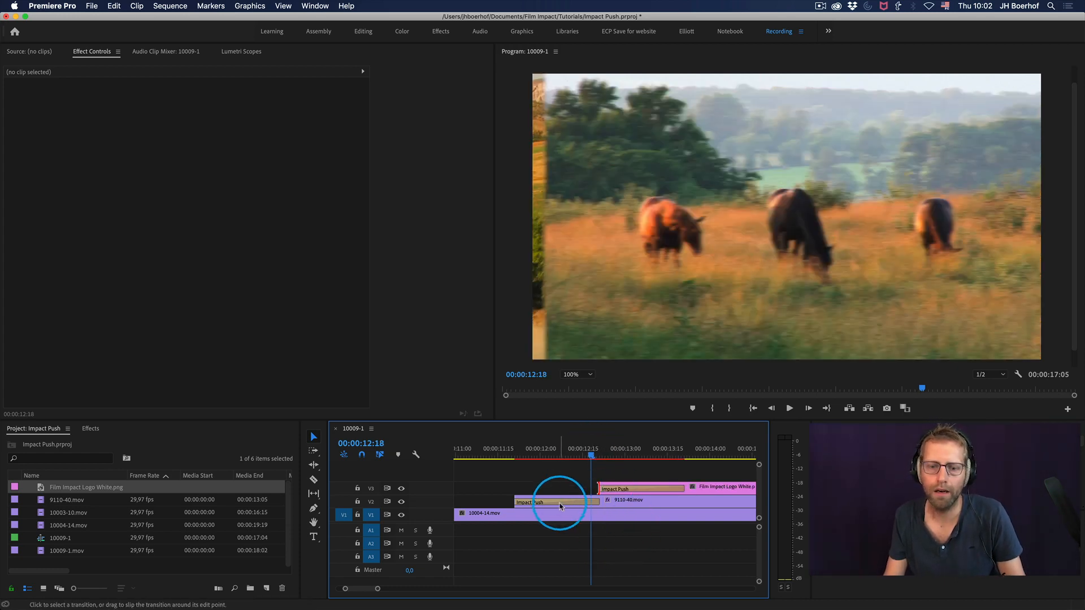
pyautogui.click(556, 502)
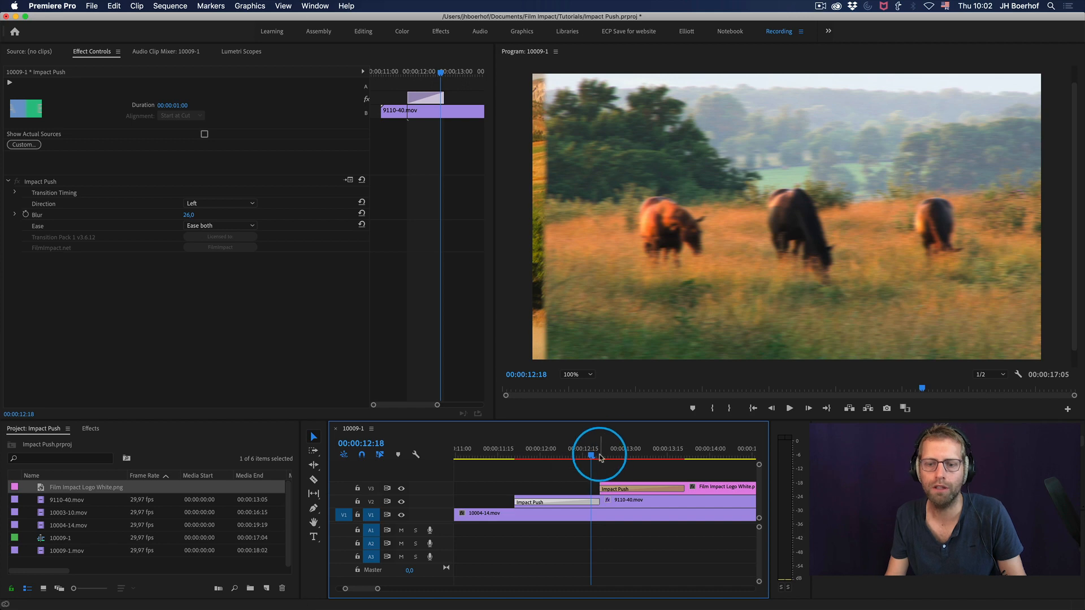
pyautogui.moveTo(591, 458); pyautogui.dragTo(519, 458)
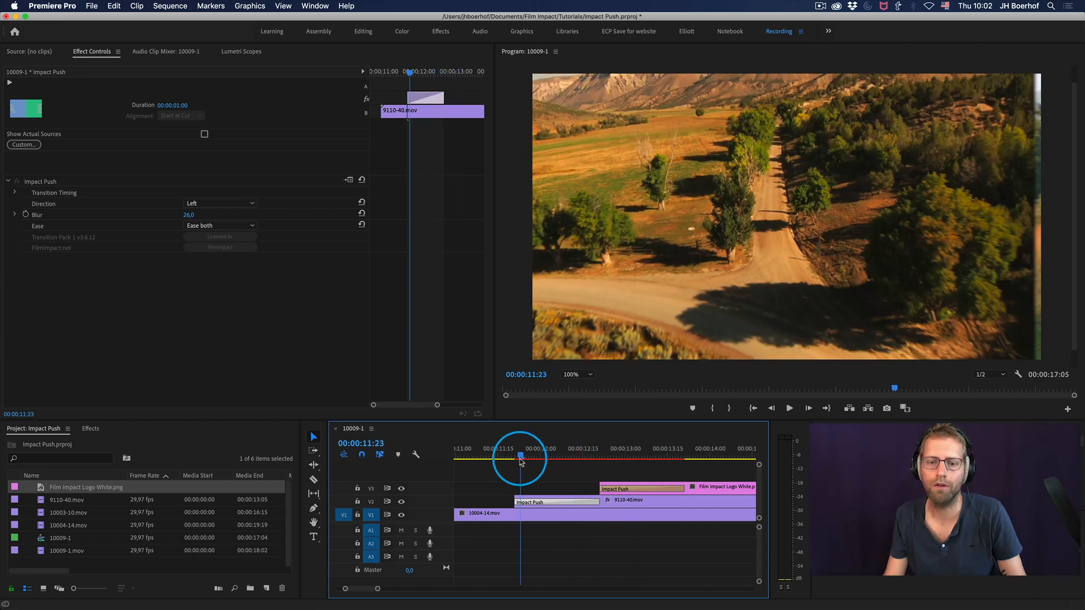
pyautogui.click(622, 505)
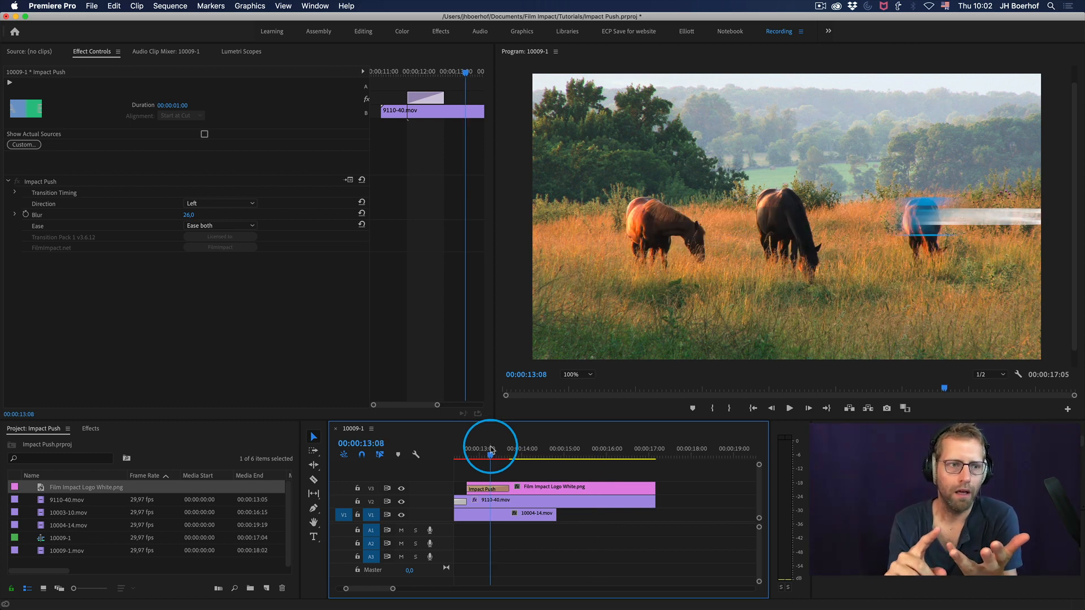
pyautogui.moveTo(485, 326)
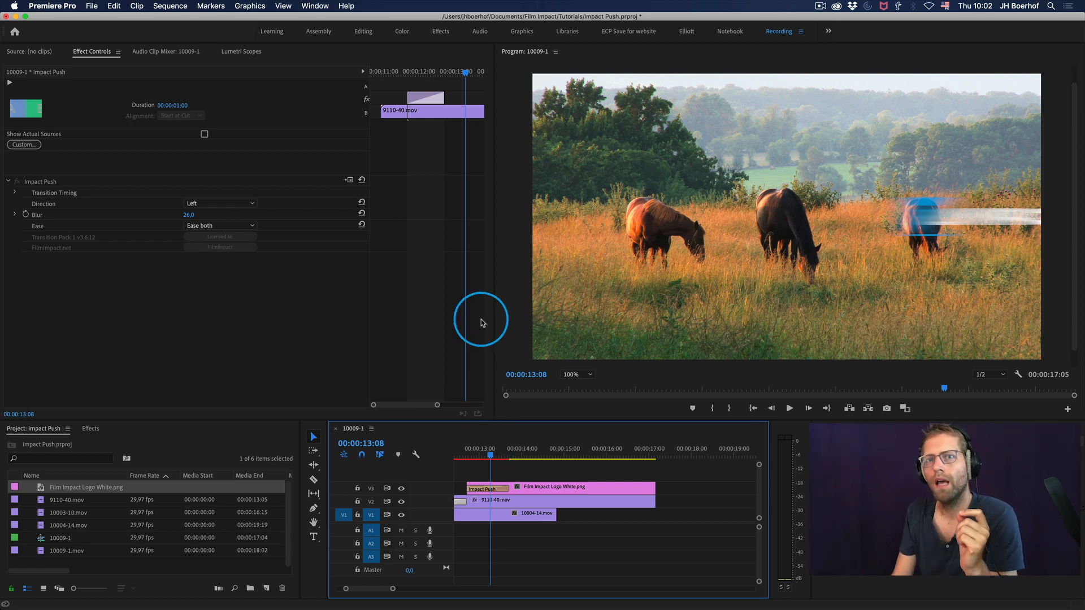
pyautogui.moveTo(504, 346)
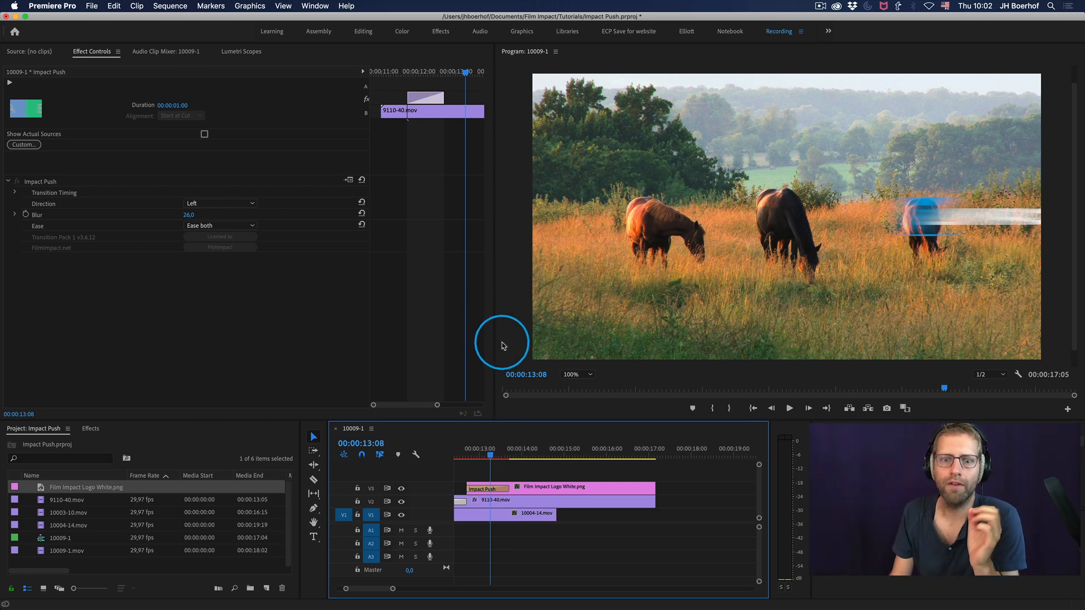